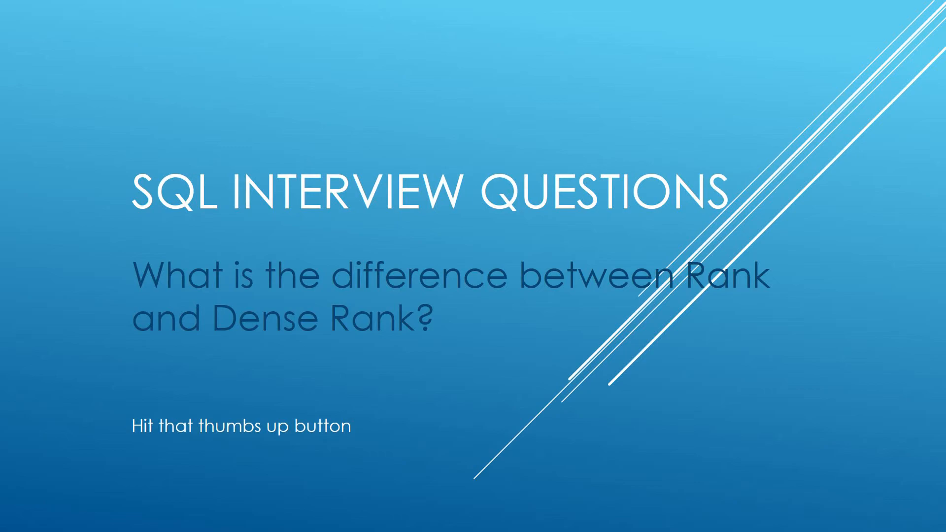
Leave the Rank versus Dense Rank slide and switch to SQL Server Management Studio
{"action": "left_click", "coordinate": [325, 521]}
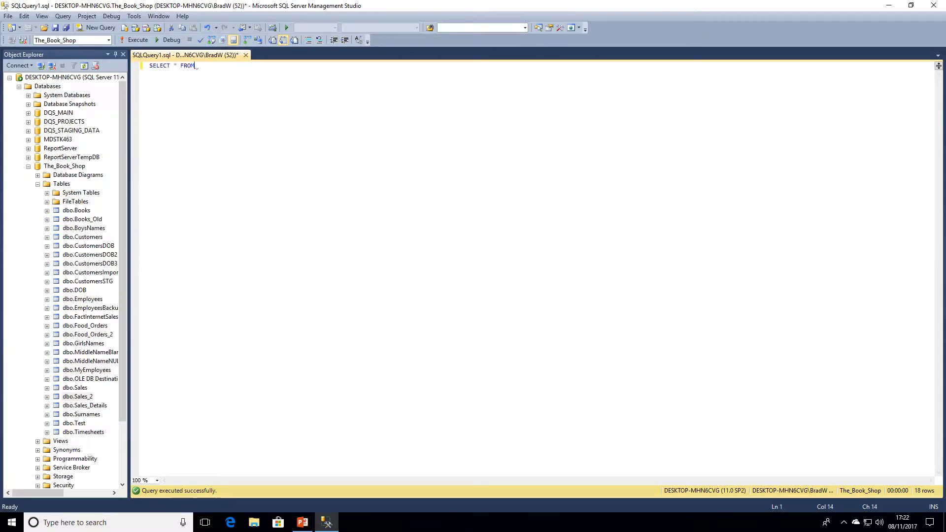
Complete the query as SELECT * FROM dbo.Sales_2 and run it for 100 rows
{"action": "type", "text": "dbo.Sales_2"}
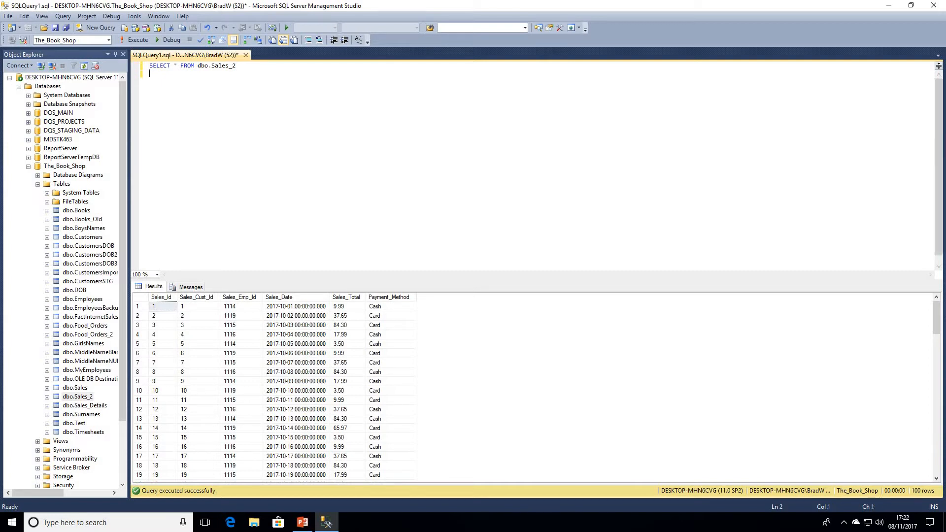
Add WHERE Sales_Cust_Id = 3, run it for five rows, and rework the SELECT line
{"action": "type", "text": "WHERE"}
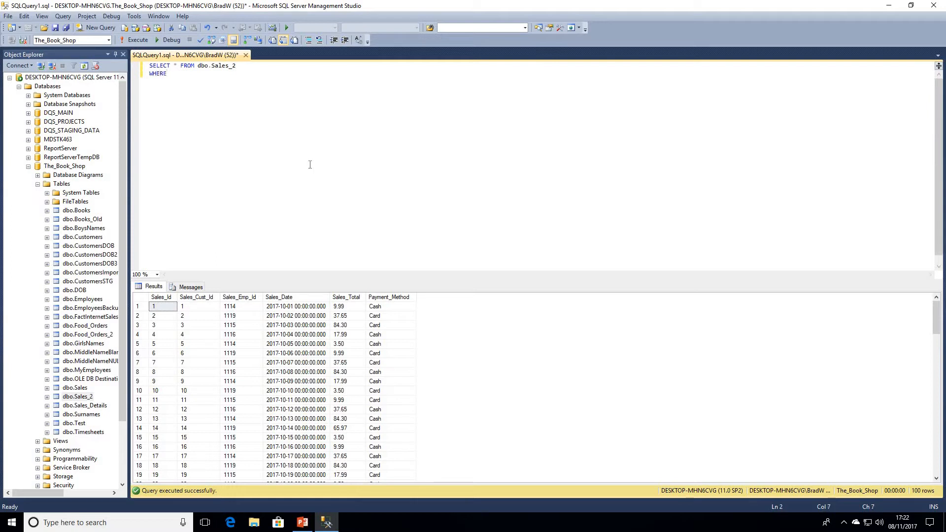
{"action": "type", "text": "Sales"}
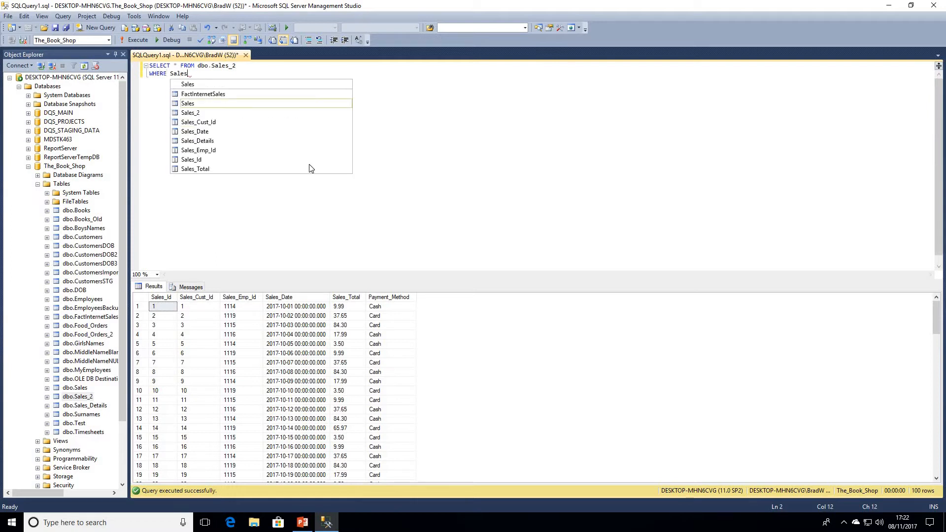
{"action": "type", "text": "_Cust_Id = 3"}
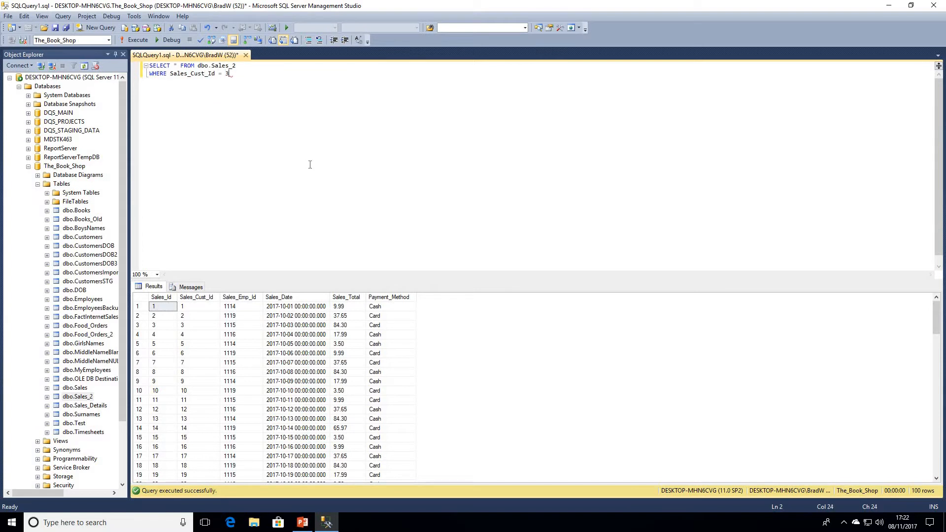
{"action": "left_click", "coordinate": [136, 39]}
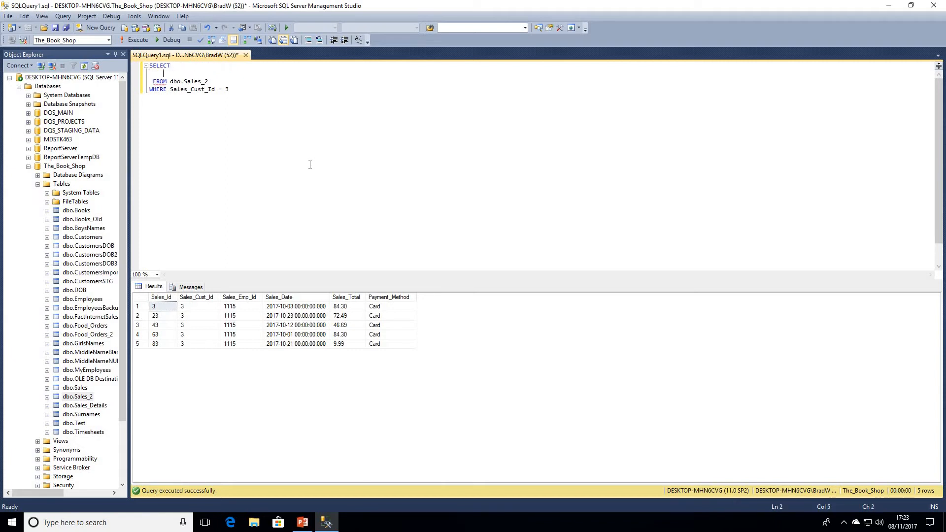
Add ROW_NUMBER() OVER(ORDER BY Sales_Total) AS rownum before the * column and execute
{"action": "type", "text": "ROW_NUMBER("}
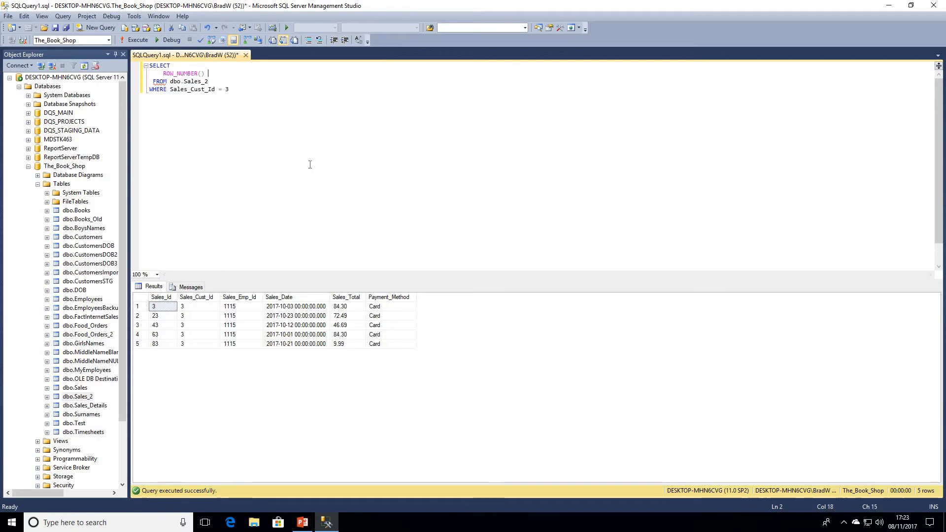
{"action": "type", "text": "OVER(SELEC"}
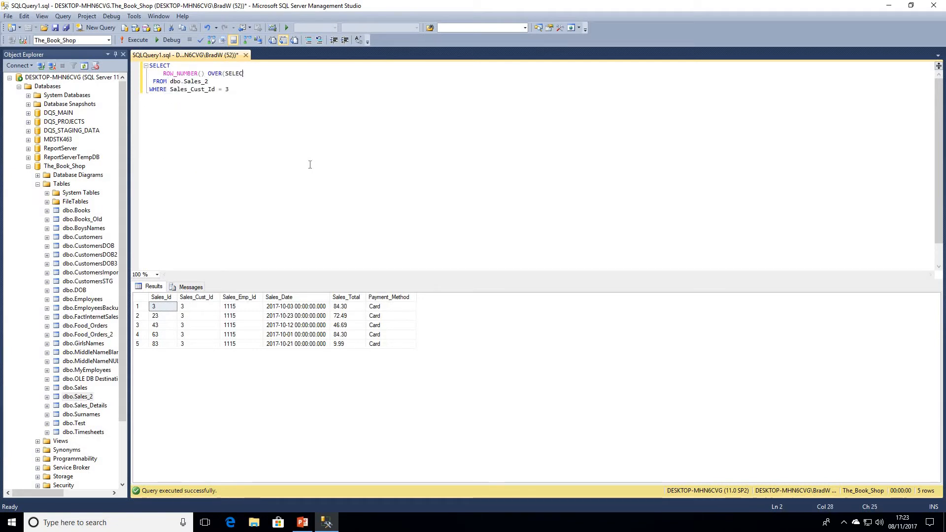
{"action": "type", "text": "T"}
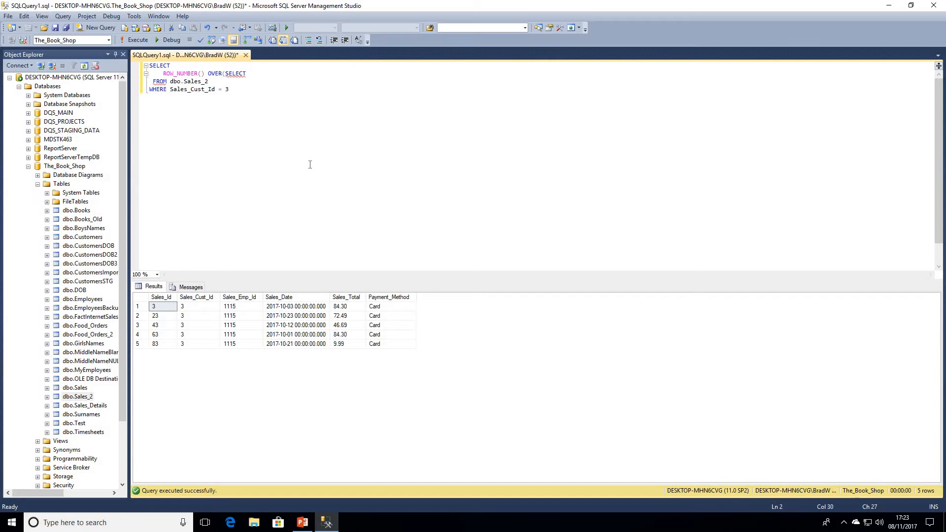
{"action": "key", "text": "BackSpace"}
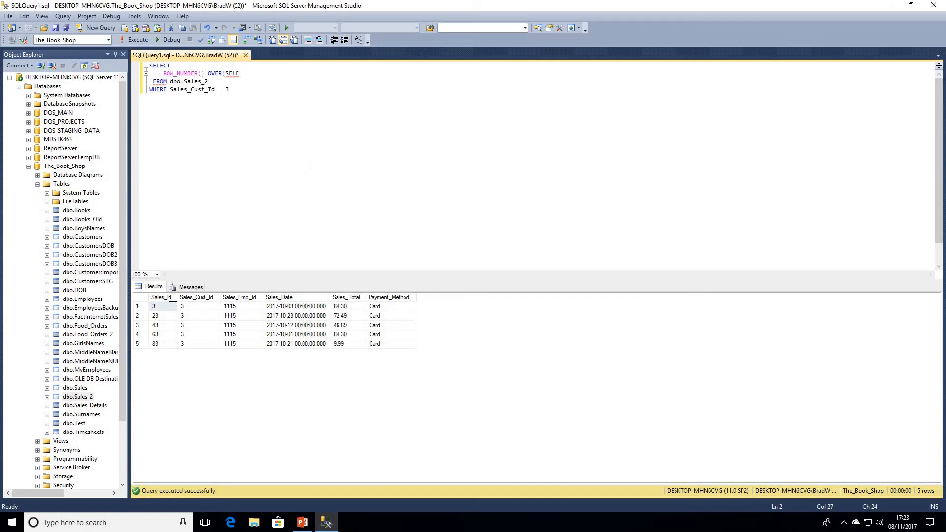
{"action": "type", "text": "ORDER BY"}
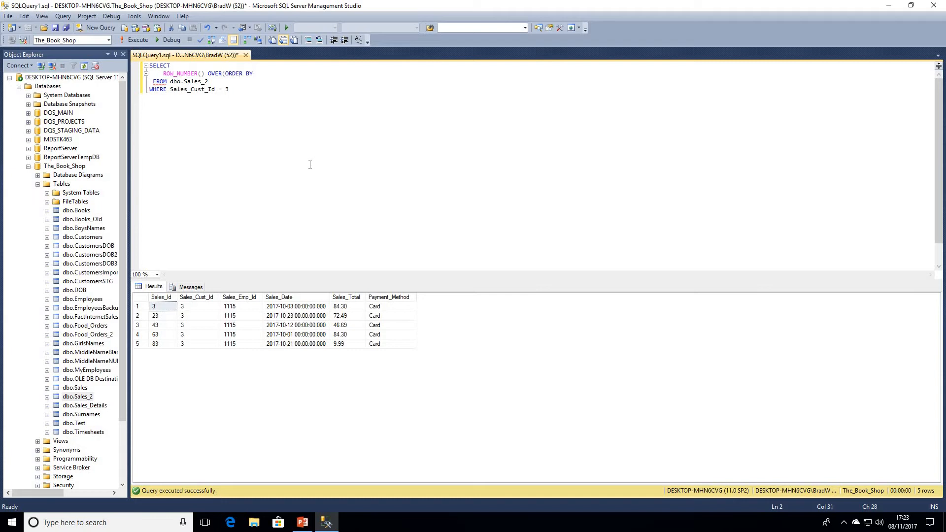
{"action": "type", "text": "Sales_Total"}
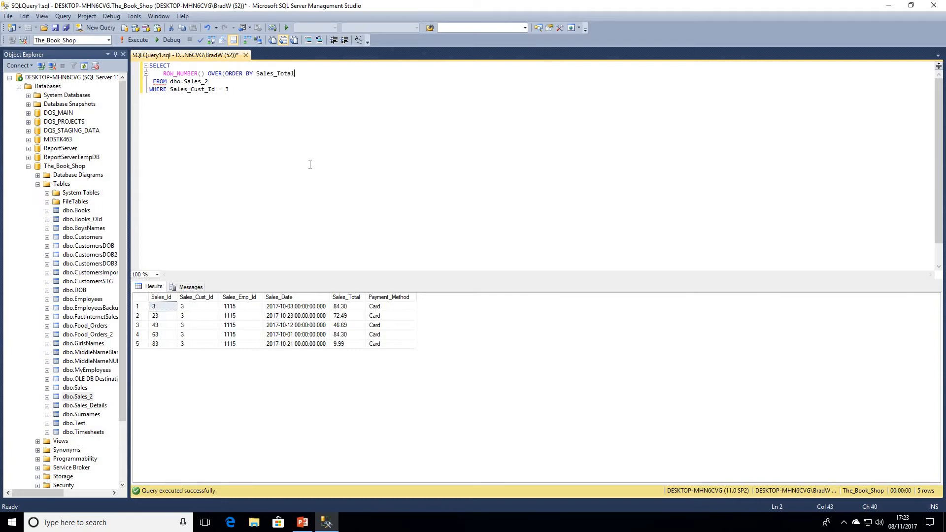
{"action": "type", "text": "AS"}
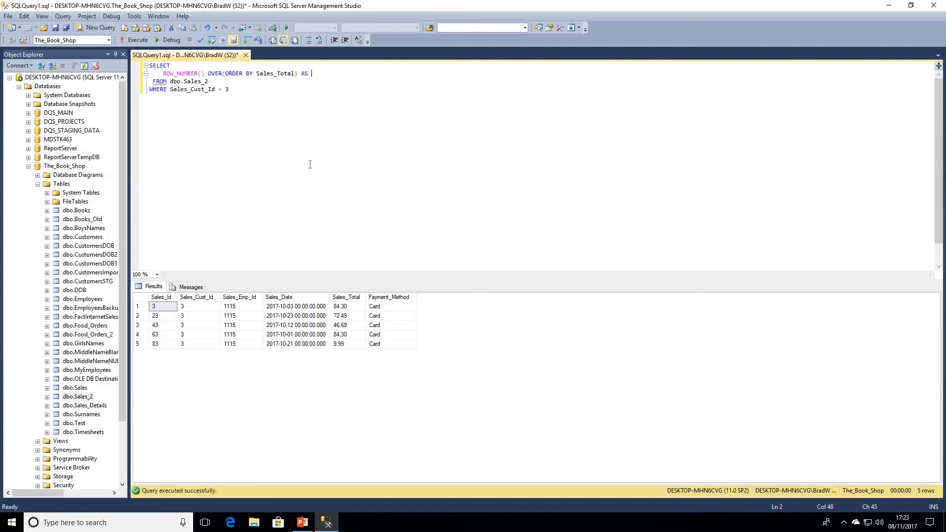
{"action": "type", "text": "rownum"}
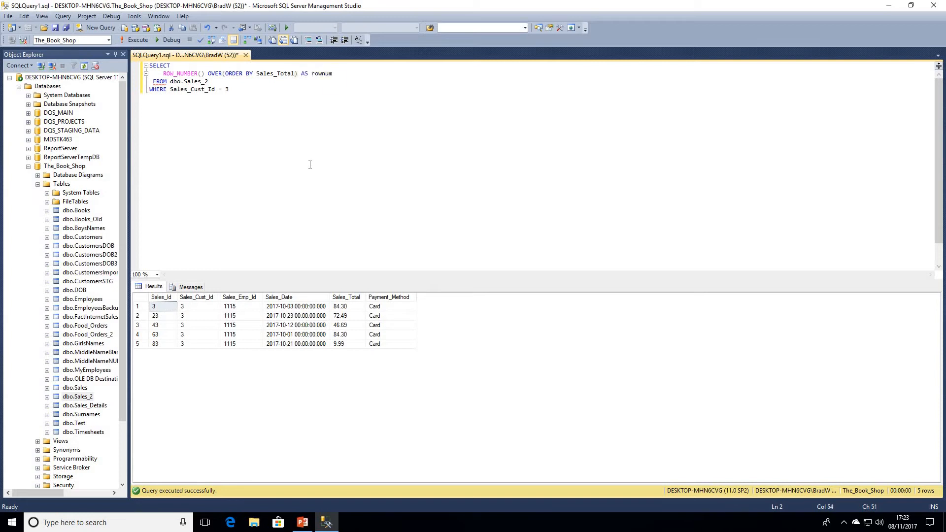
{"action": "left_click", "coordinate": [131, 40]}
{"action": "type", "text": ", *"}
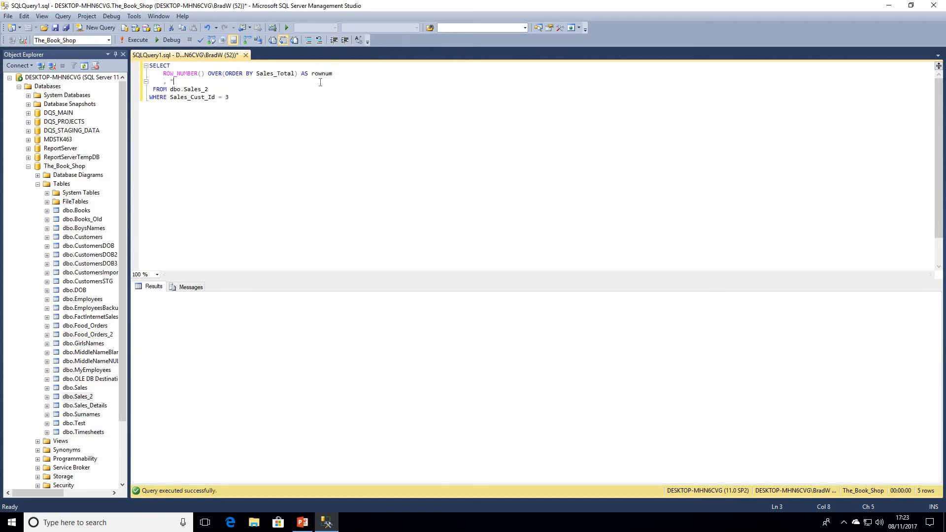
{"action": "left_click", "coordinate": [146, 40]}
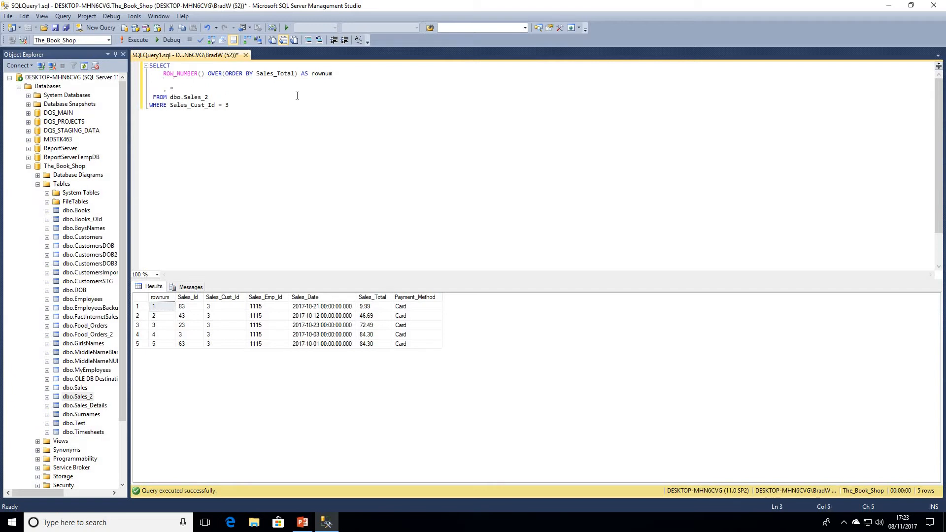
Insert RANK() OVER(ORDER BY Sales_Total) AS rnk after the rownum line and execute
{"action": "type", "text": "RANK("}
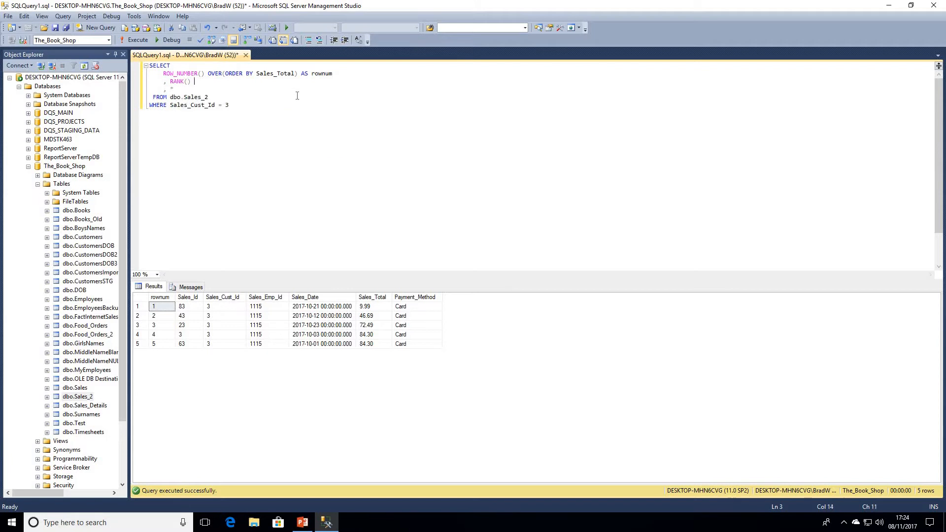
{"action": "type", "text": "OVER("}
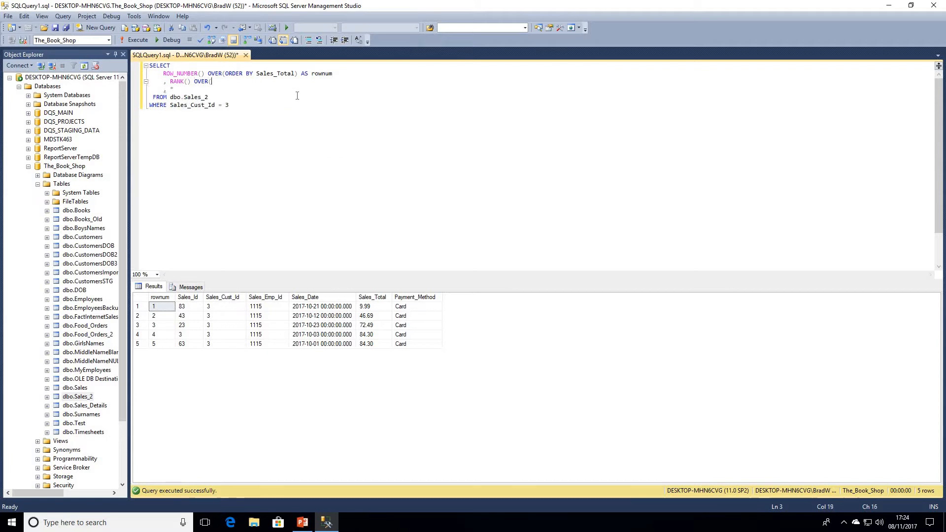
{"action": "type", "text": "ORDER BY Sales_t"}
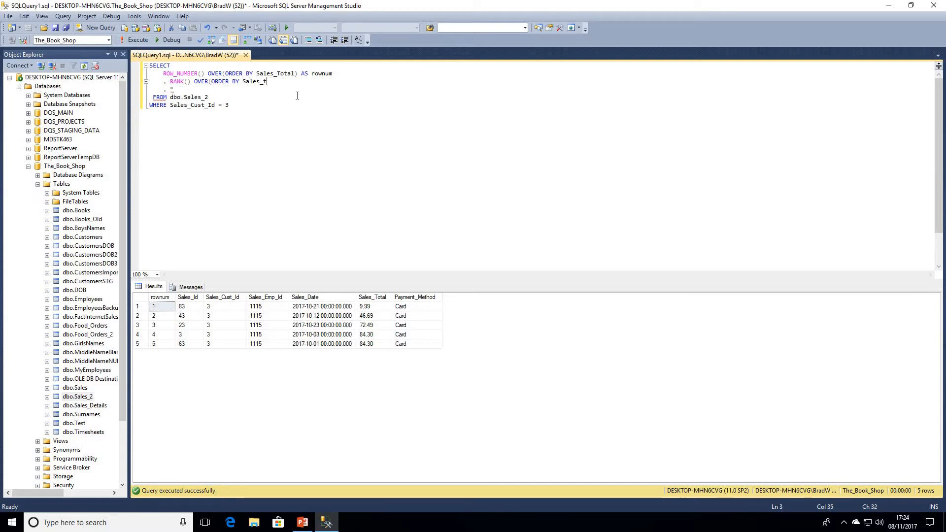
{"action": "type", "text": "otal )"}
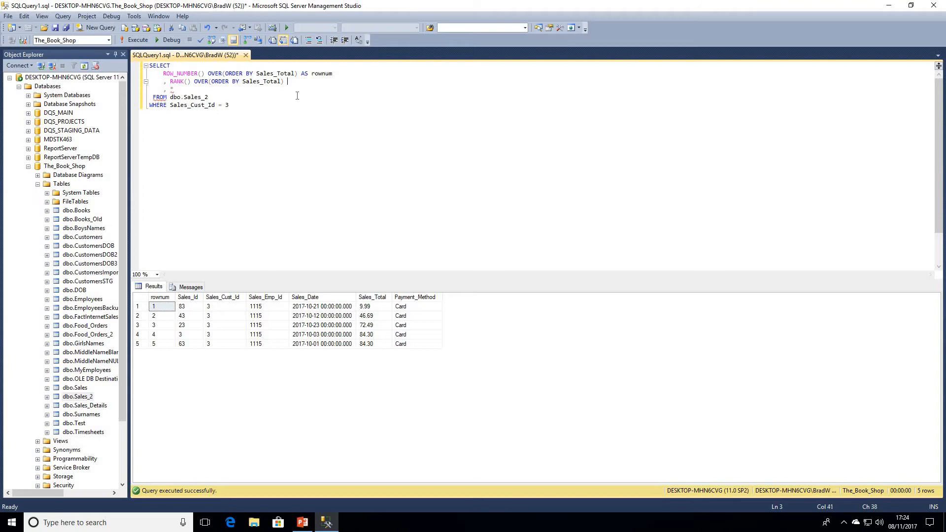
{"action": "type", "text": "AS rnk"}
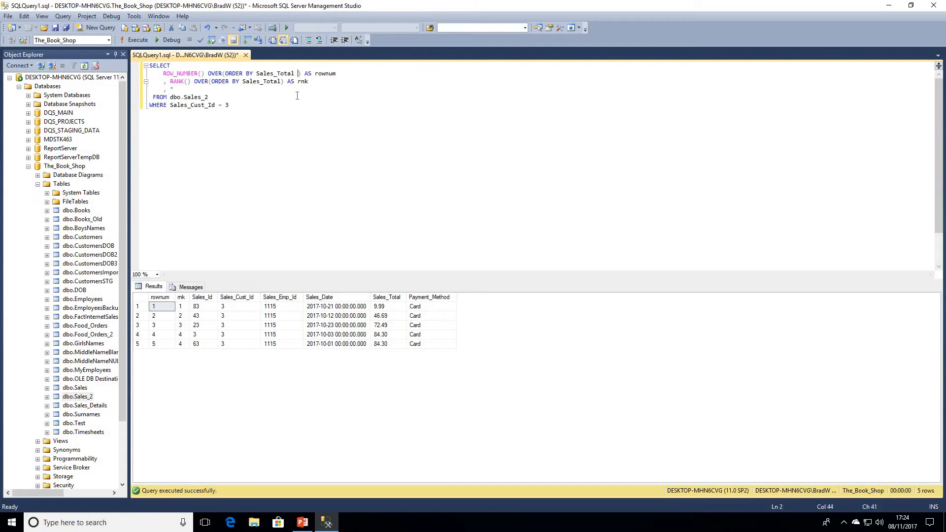
Change both orderings to DESC and point out the two tied 84.30 totals
{"action": "type", "text": "DESC"}
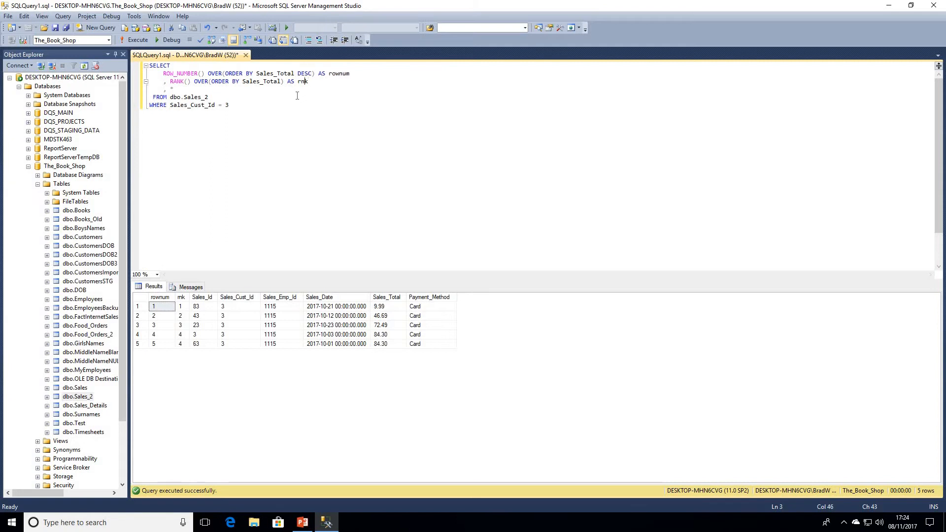
{"action": "type", "text": "DESC"}
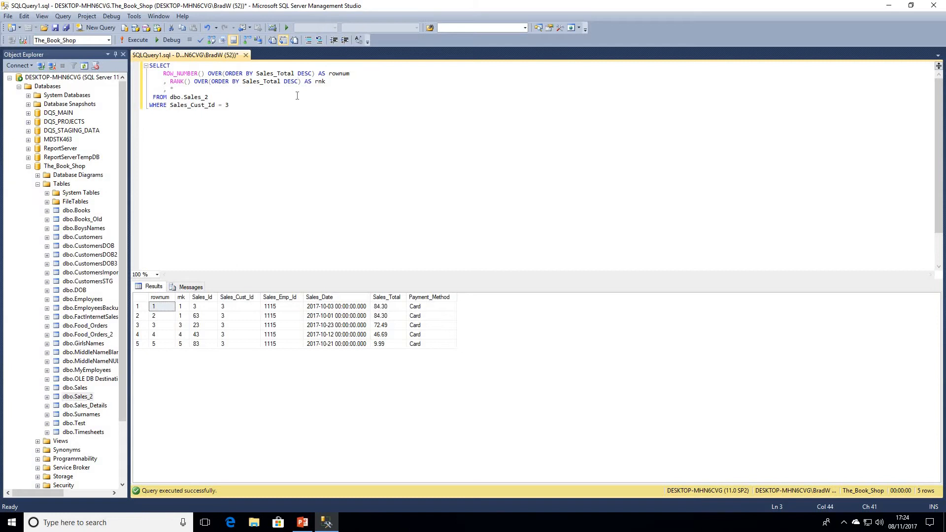
{"action": "left_click", "coordinate": [382, 306]}
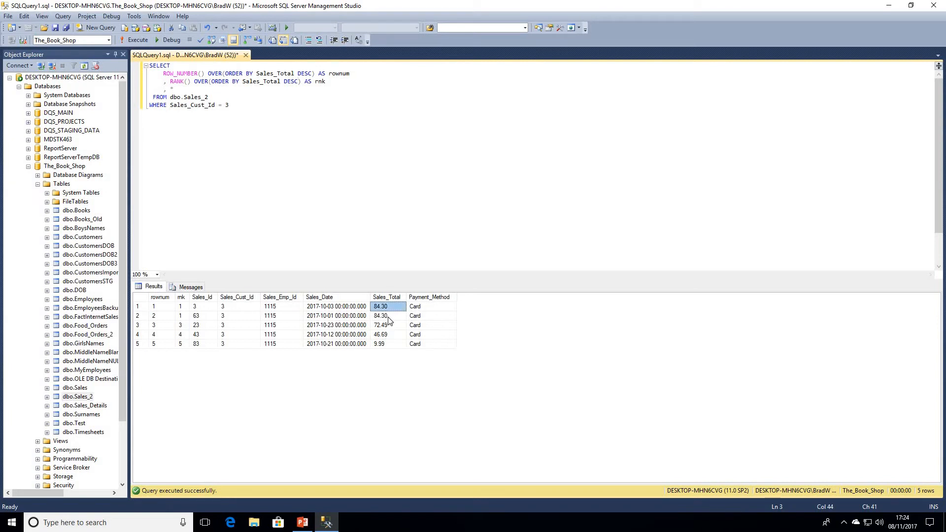
{"action": "left_click", "coordinate": [386, 316]}
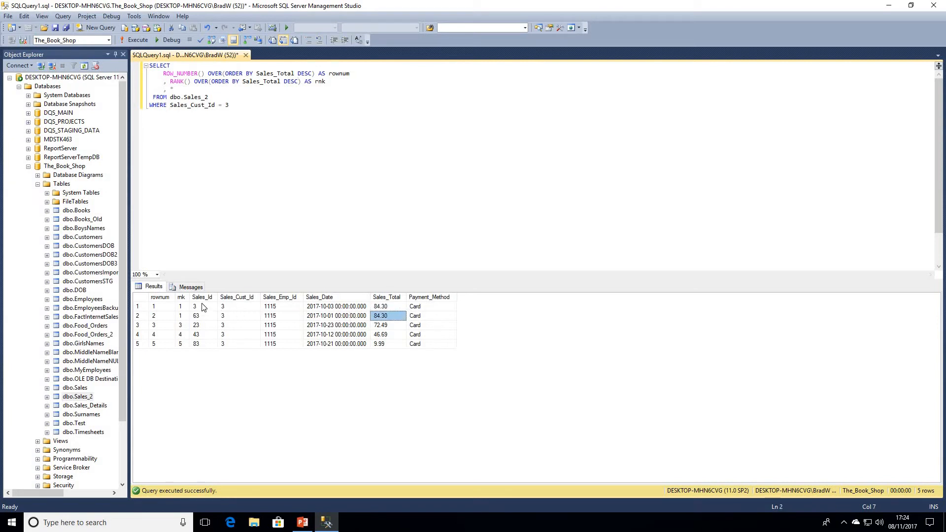
Compare the ranks of the two tied 84.30 rows, both ranked 1
{"action": "left_click", "coordinate": [195, 315]}
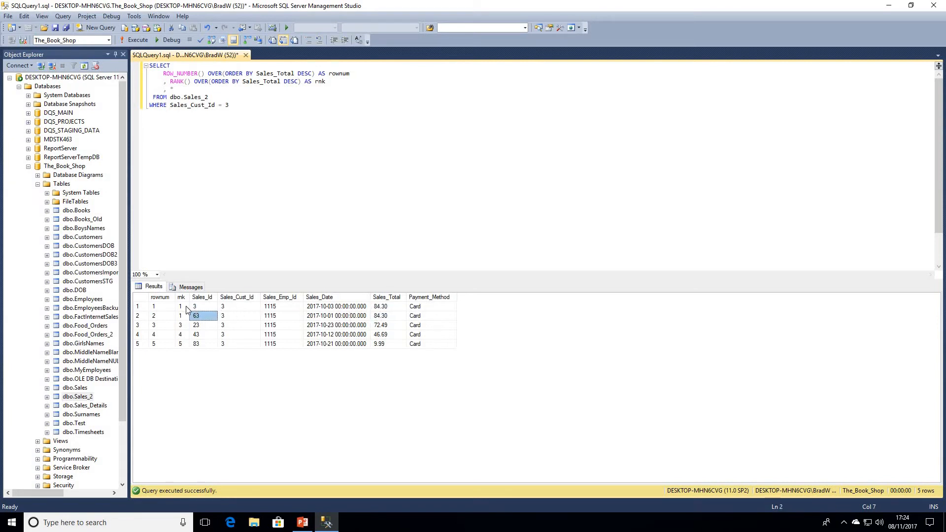
{"action": "left_click", "coordinate": [180, 315]}
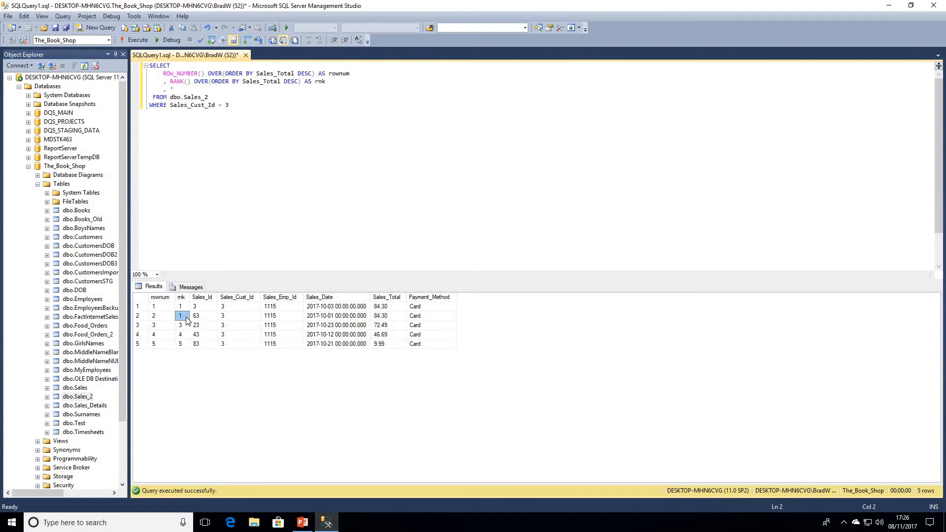
{"action": "left_click", "coordinate": [181, 306]}
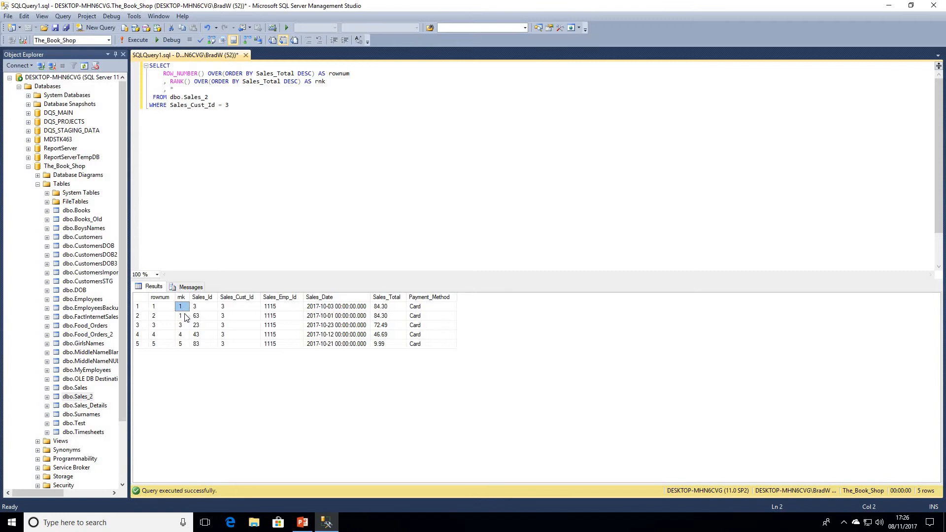
{"action": "left_click", "coordinate": [181, 315]}
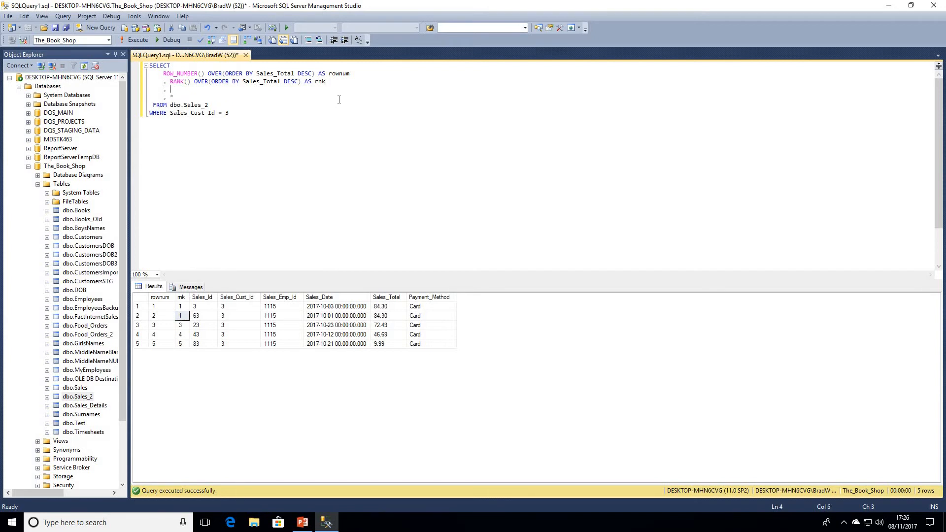
Type DENSE_RANK() OVER(ORDER BY Sales_Total DESC) AS dense and execute, yielding 1, 1, 2, 3, 4
{"action": "type", "text": "DENSE_RANK() OVER"}
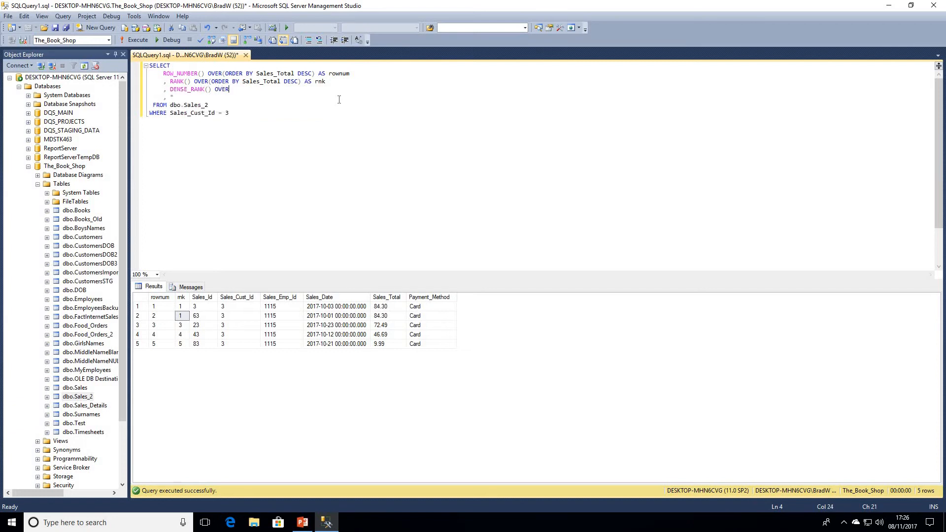
{"action": "type", "text": "(ORDER BY Sale"}
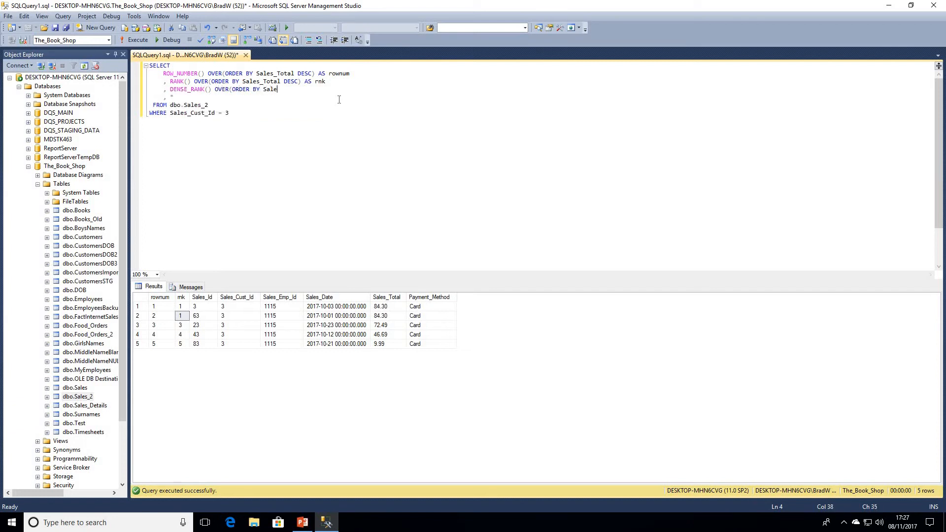
{"action": "type", "text": "s_Total DESC) AS de"}
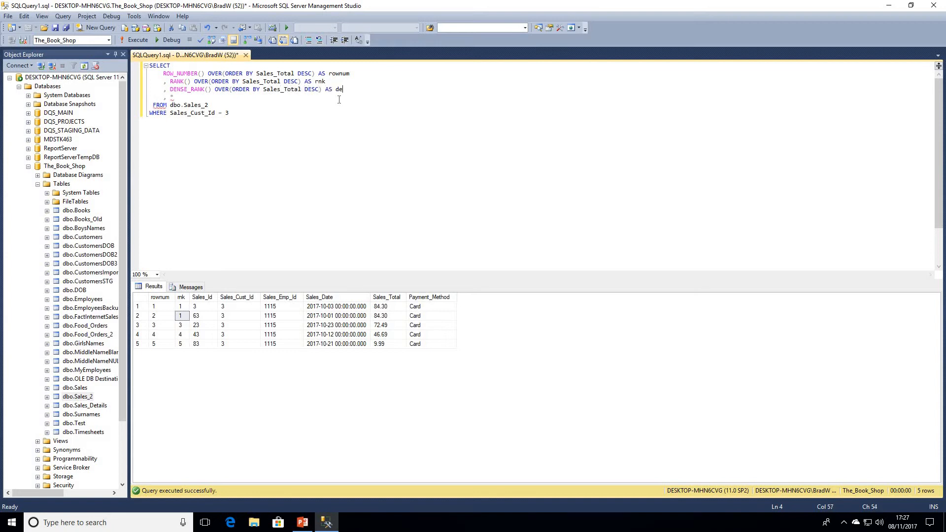
{"action": "type", "text": "nse"}
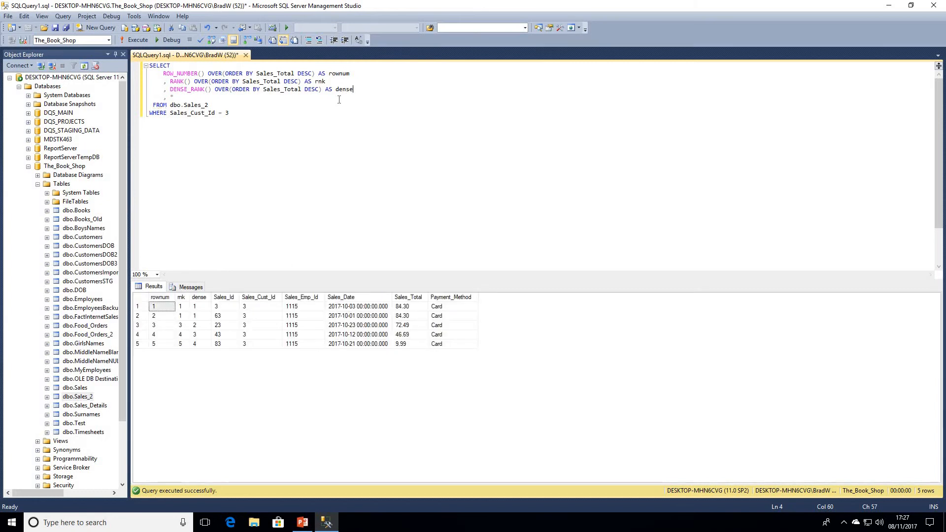
{"action": "left_click", "coordinate": [198, 306]}
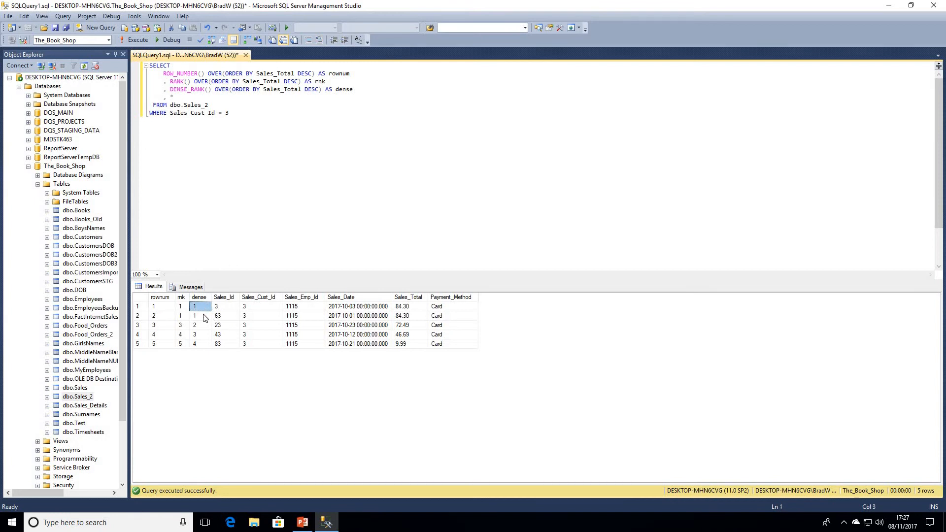
{"action": "left_click", "coordinate": [198, 315]}
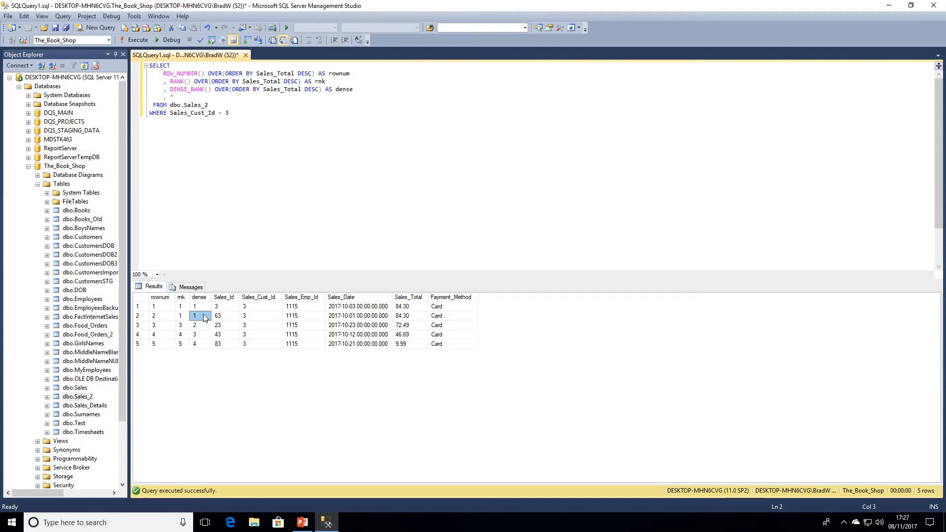
{"action": "mouse_move", "coordinate": [206, 328]}
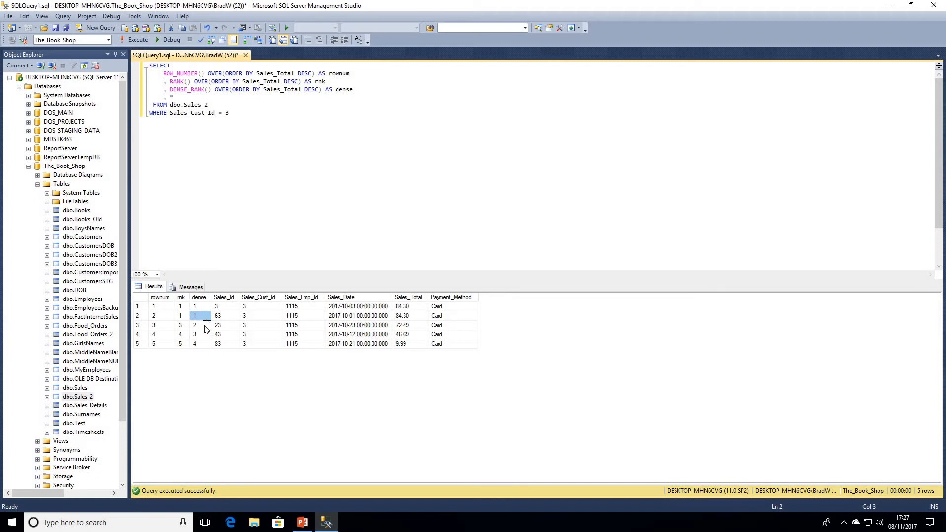
{"action": "left_click", "coordinate": [199, 324]}
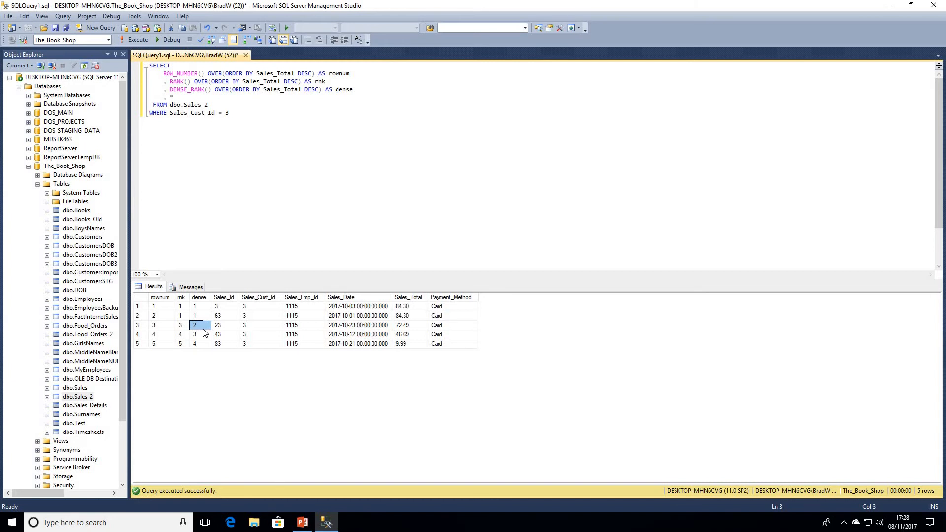
{"action": "mouse_move", "coordinate": [152, 162]}
{"action": "type", "text": "--"}
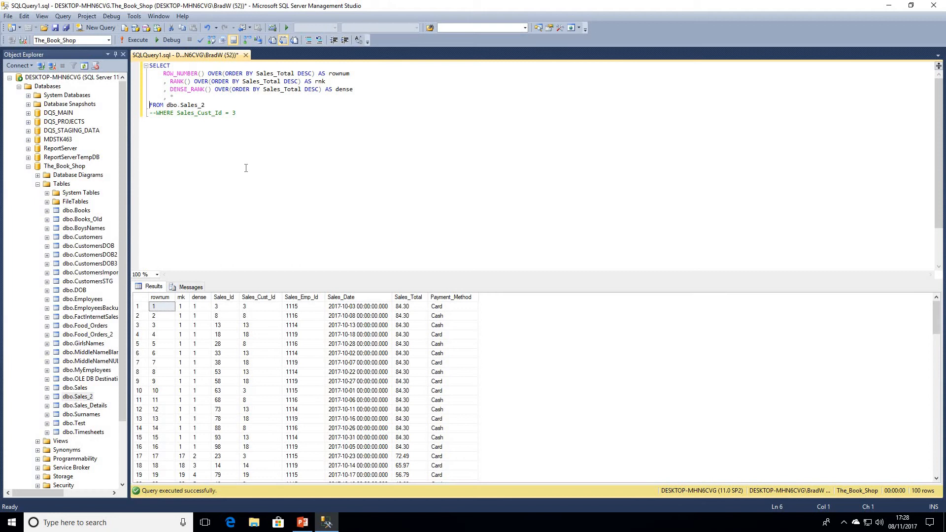
Inspect the rank values of the first and third rows across all 100 sales
{"action": "left_click", "coordinate": [181, 306]}
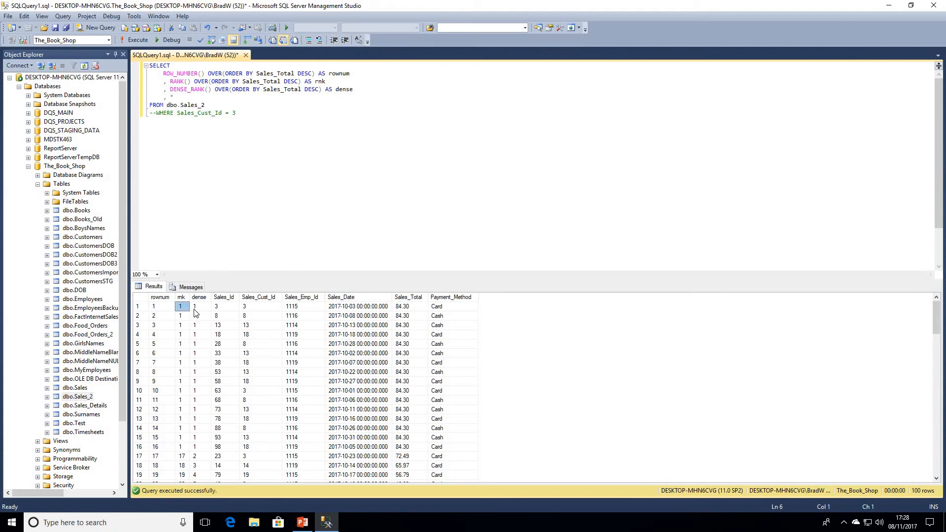
{"action": "left_click", "coordinate": [199, 306]}
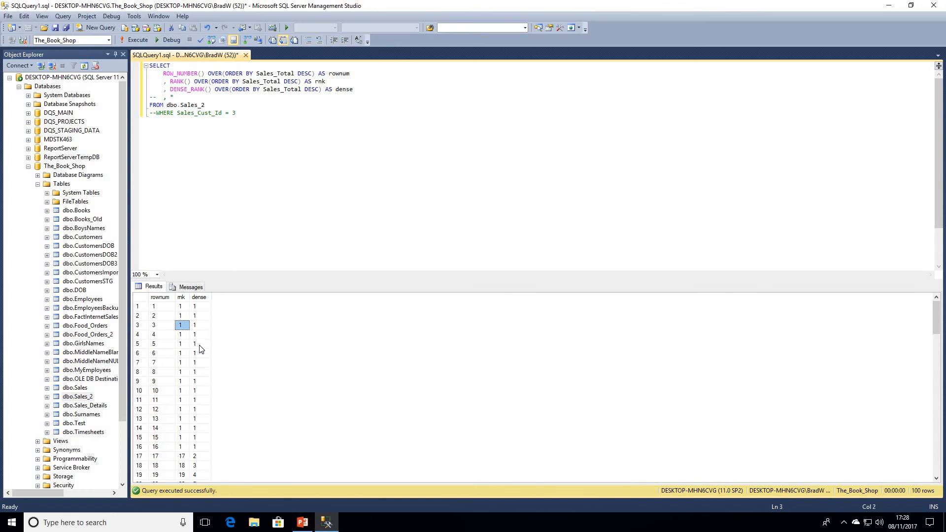
{"action": "mouse_move", "coordinate": [196, 356]}
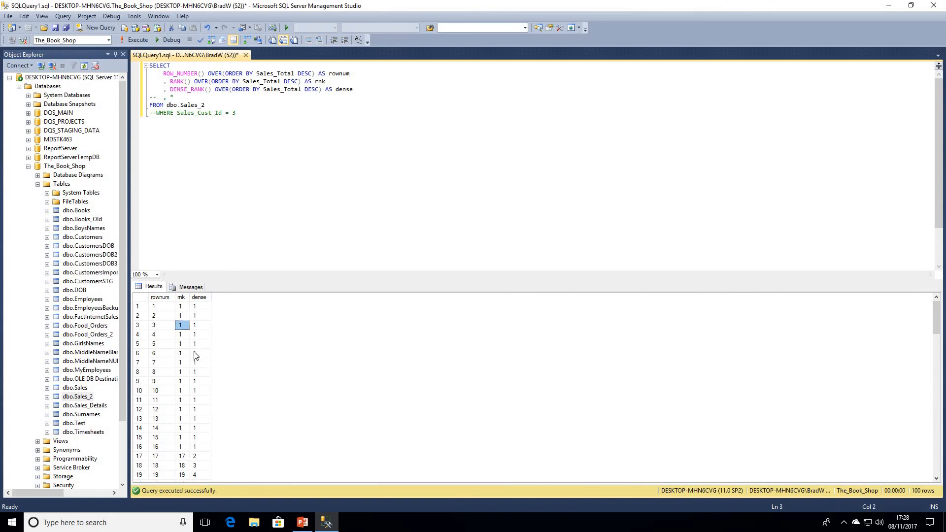
{"action": "left_click", "coordinate": [181, 306]}
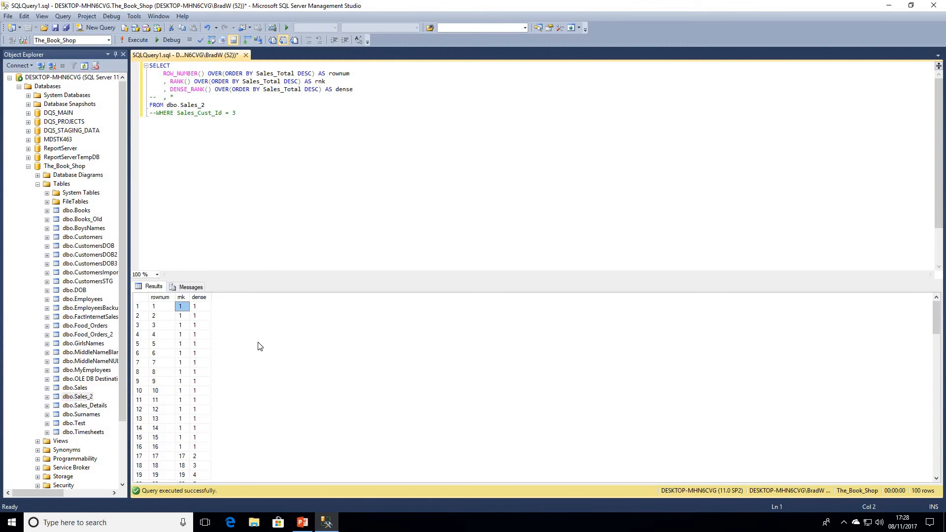
{"action": "left_click", "coordinate": [181, 418]}
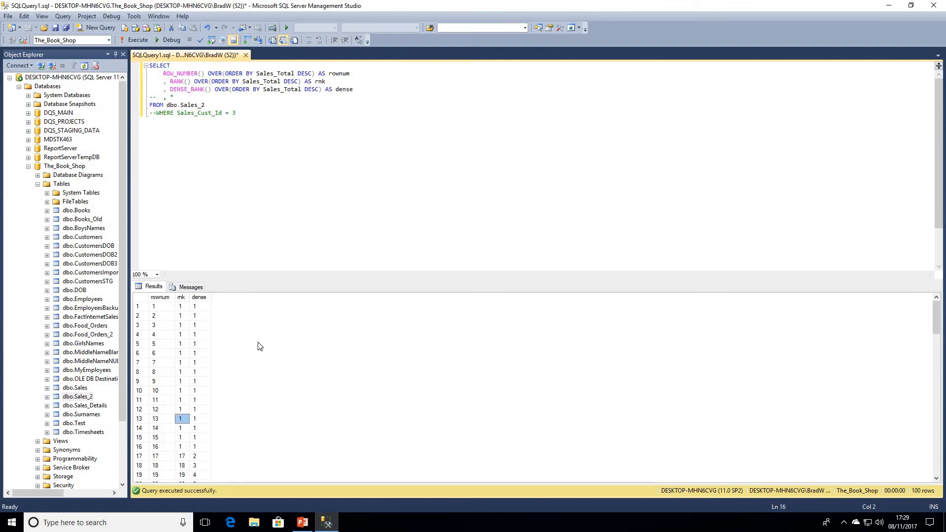
{"action": "left_click", "coordinate": [182, 409]}
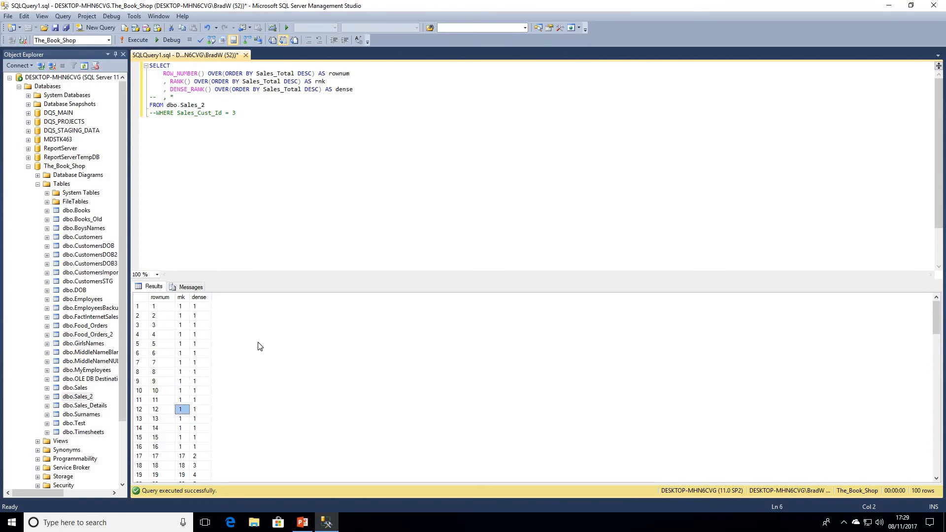
{"action": "left_click", "coordinate": [158, 446]}
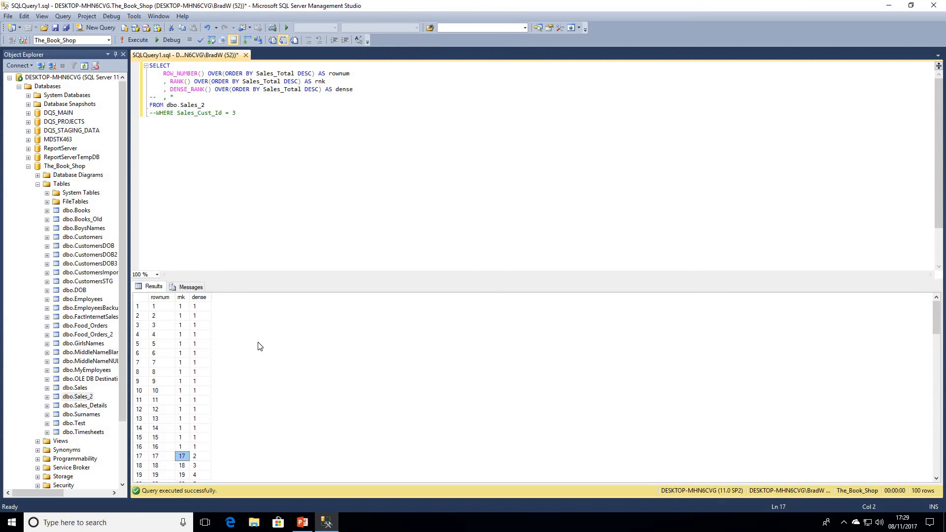
{"action": "left_click", "coordinate": [198, 456]}
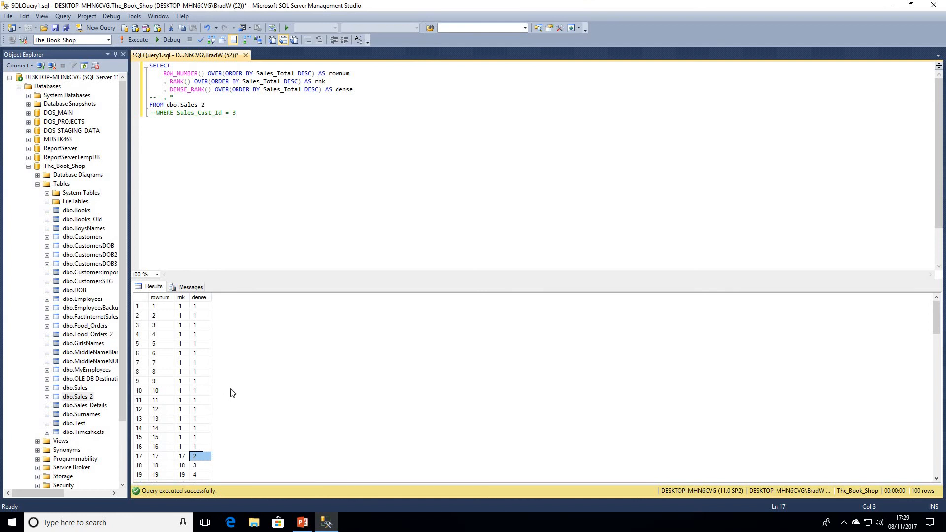
{"action": "mouse_move", "coordinate": [190, 405]}
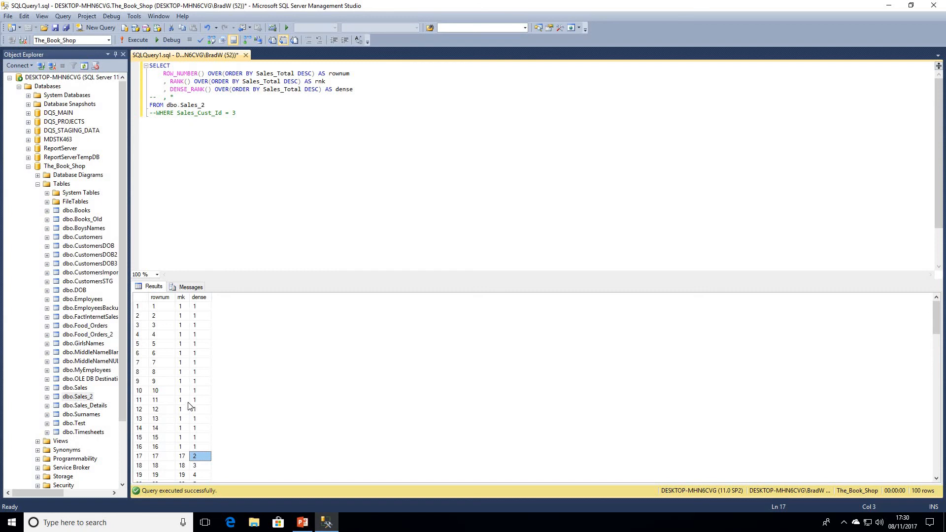
{"action": "scroll", "scroll_direction": "down", "scroll_amount": 3}
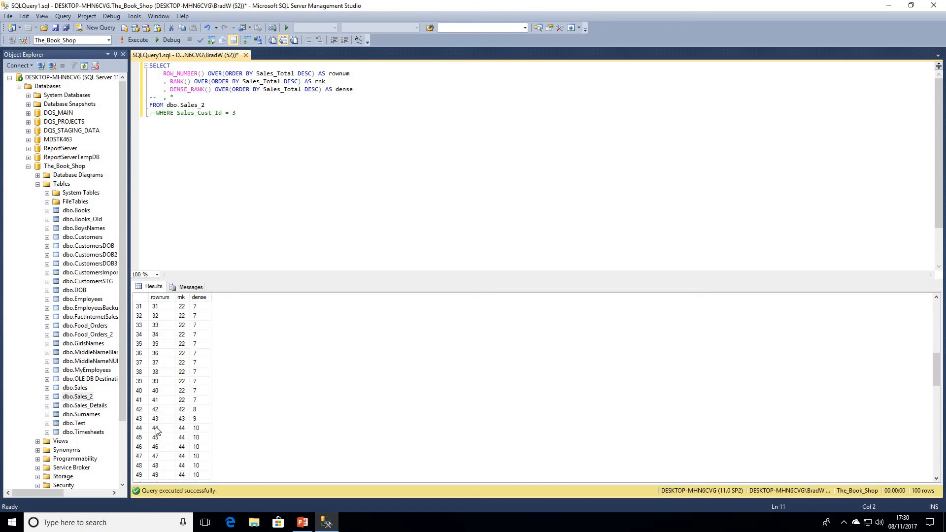
{"action": "left_click", "coordinate": [181, 427]}
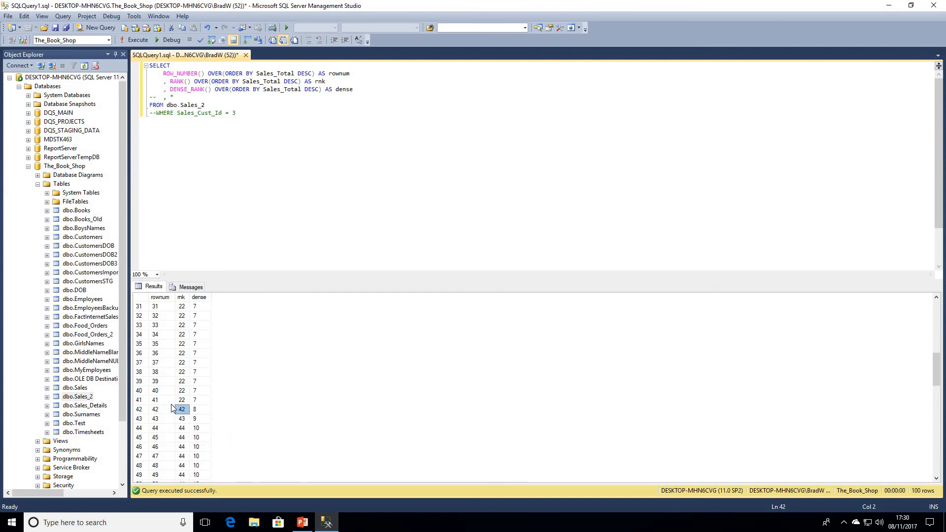
{"action": "left_click", "coordinate": [181, 400]}
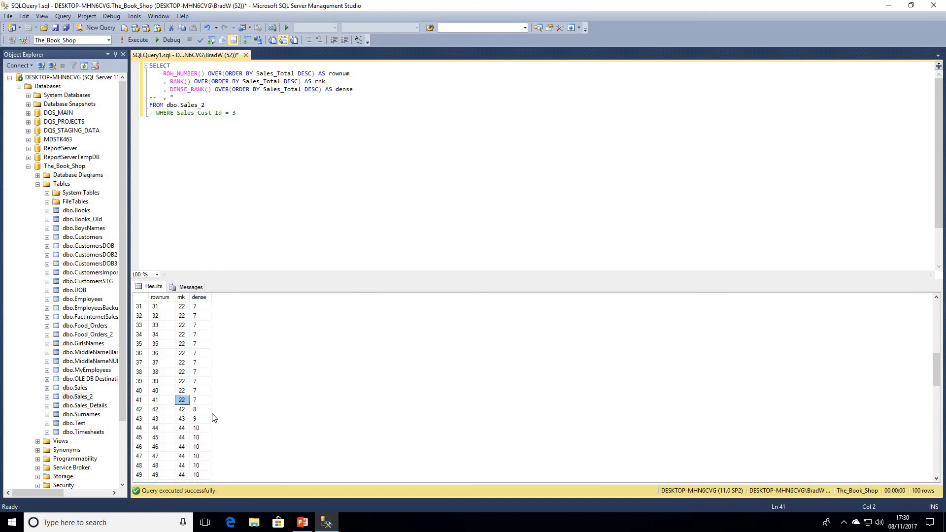
{"action": "left_click", "coordinate": [199, 409]}
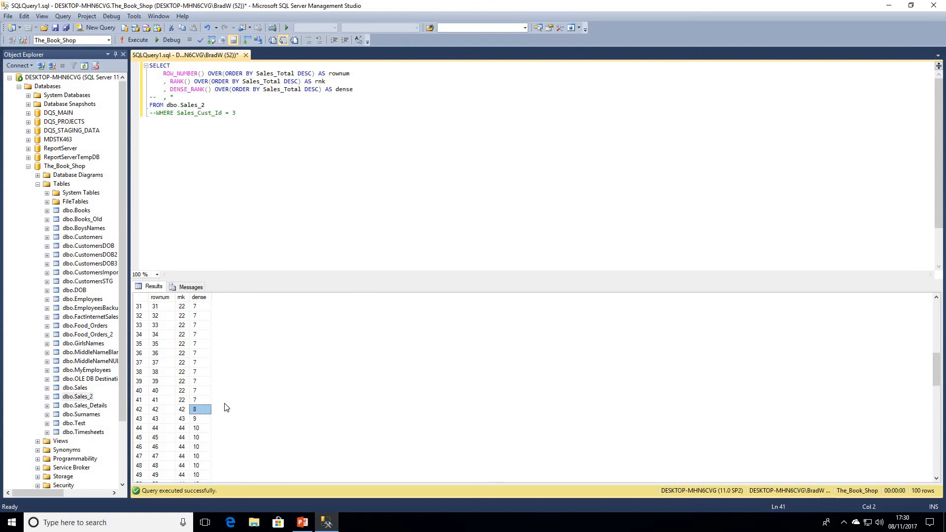